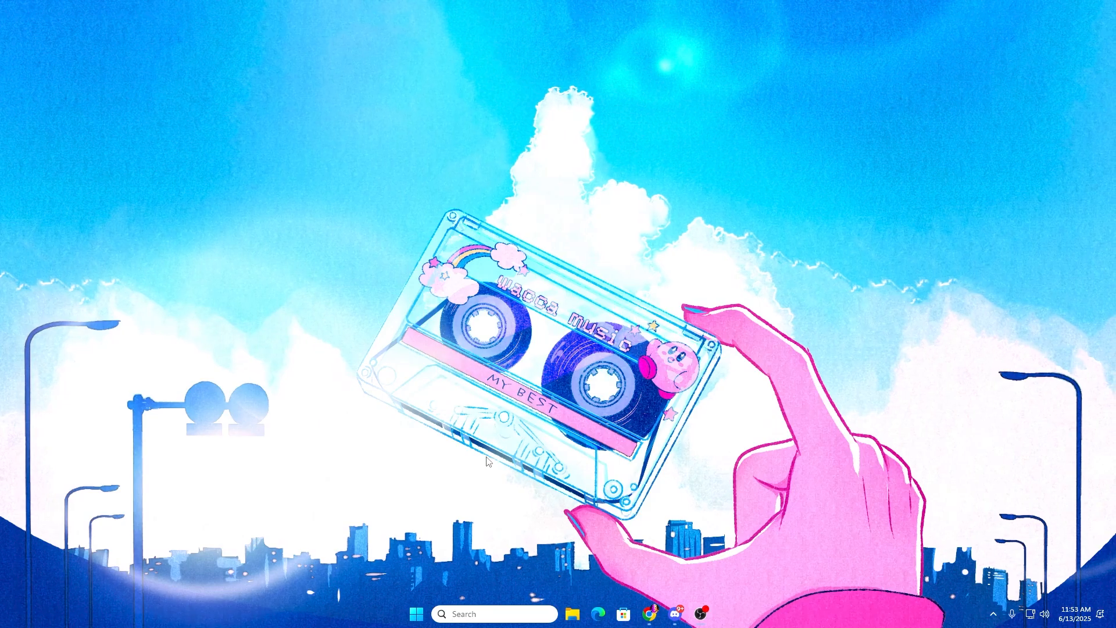
Launch 'appdata' from the Run dialog to show the AppData folder in File Explorer
{"action": "key", "text": "Win+r"}
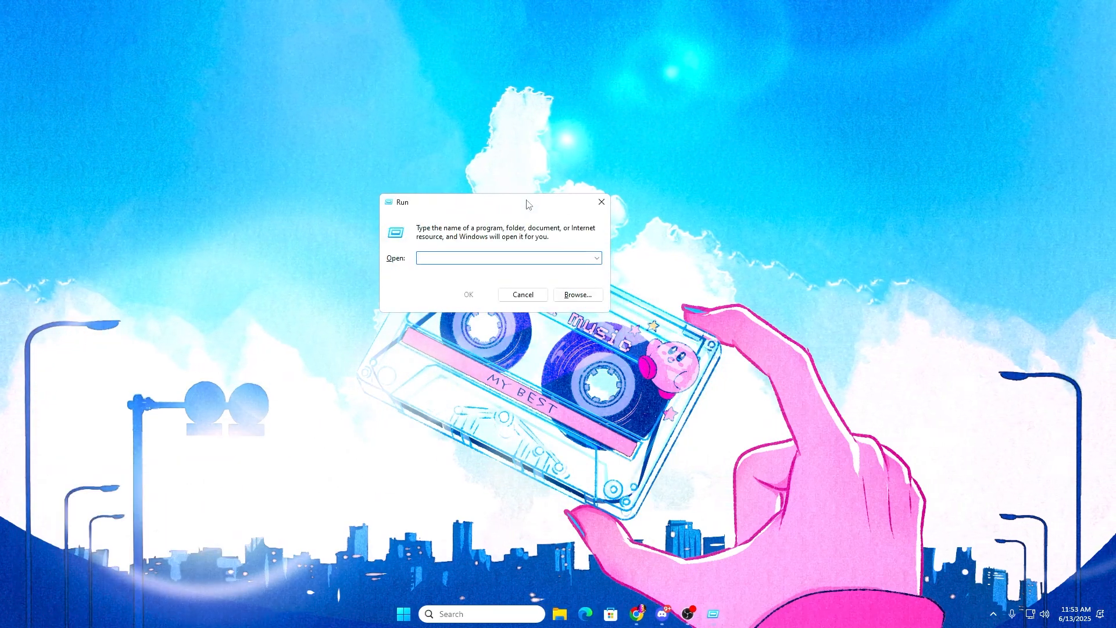
{"action": "type", "text": "appda"}
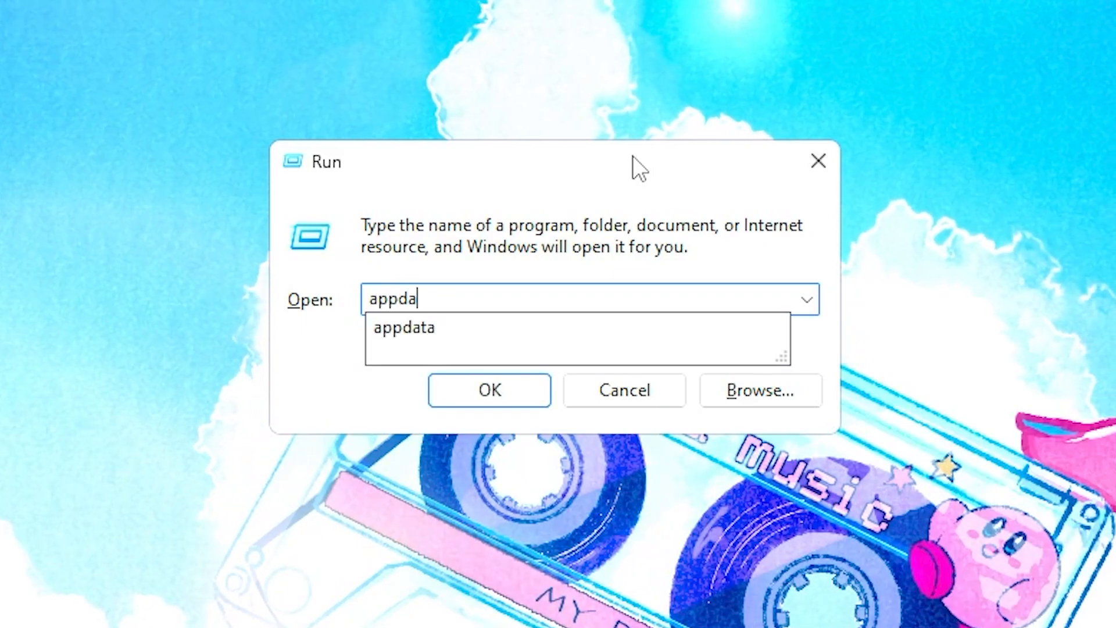
{"action": "left_click", "coordinate": [490, 391]}
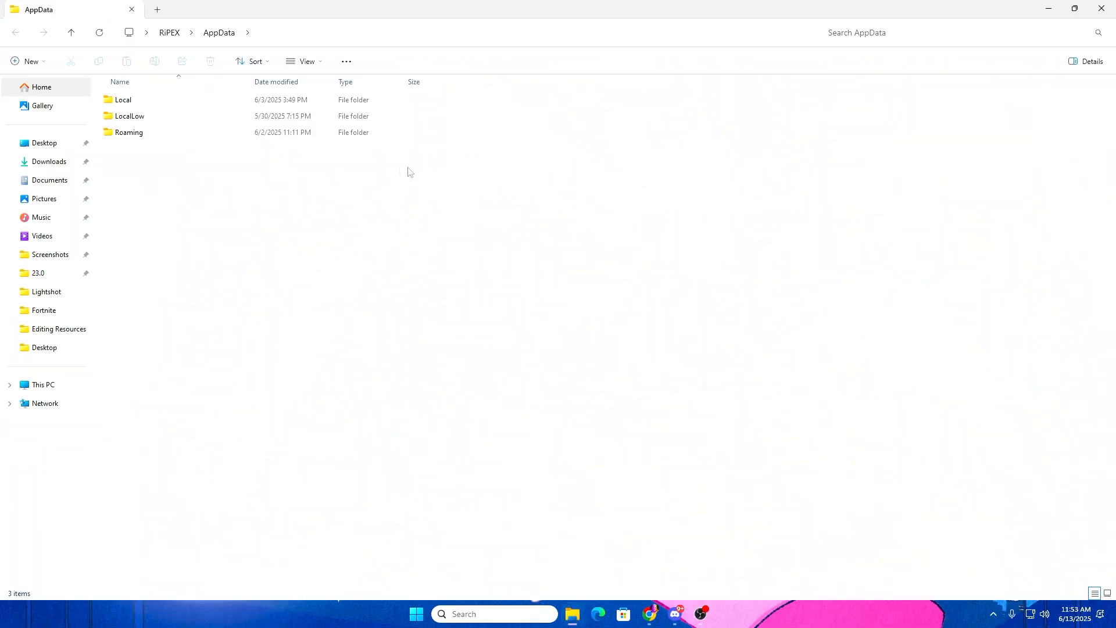
Navigate into AppData Local, then into its NVIDIA folder containing DXCache and GLCache
{"action": "double_click", "coordinate": [122, 100]}
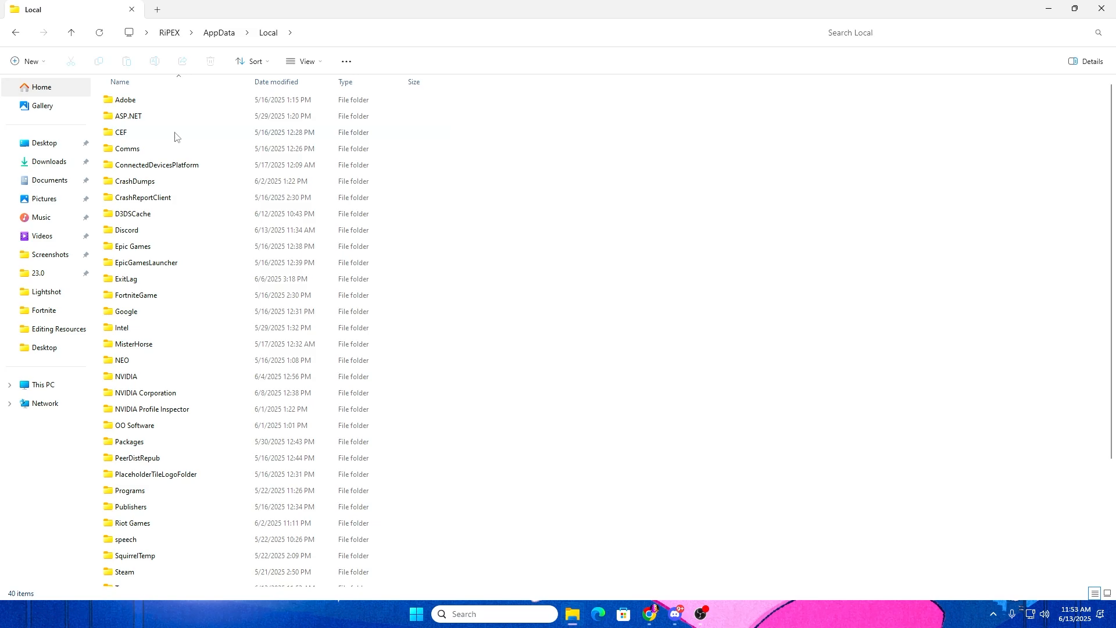
{"action": "mouse_move", "coordinate": [135, 378]}
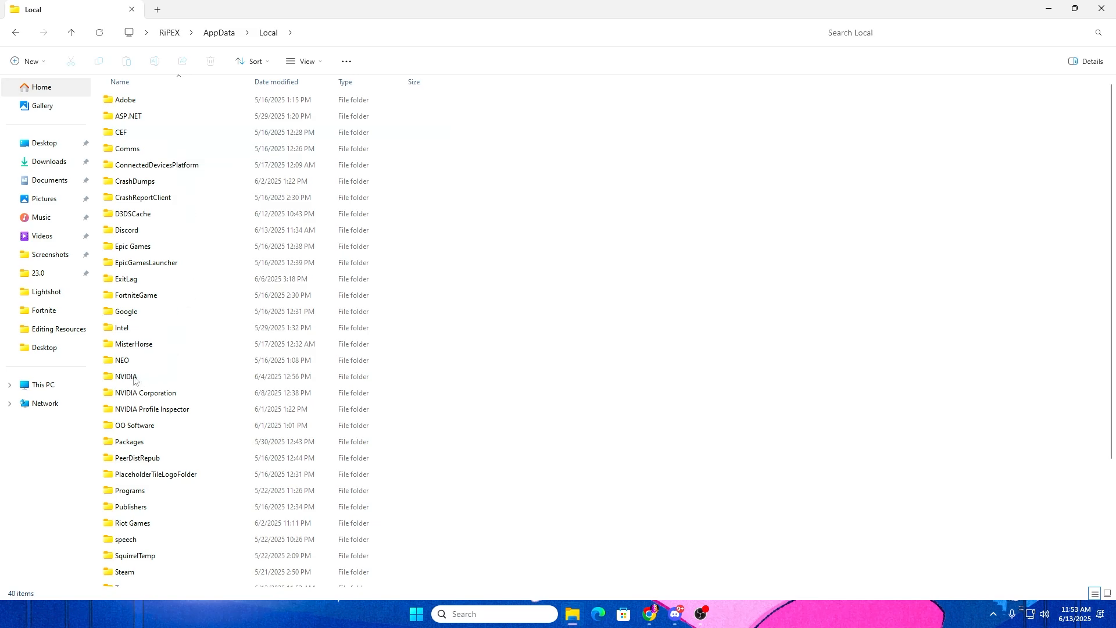
{"action": "double_click", "coordinate": [125, 375]}
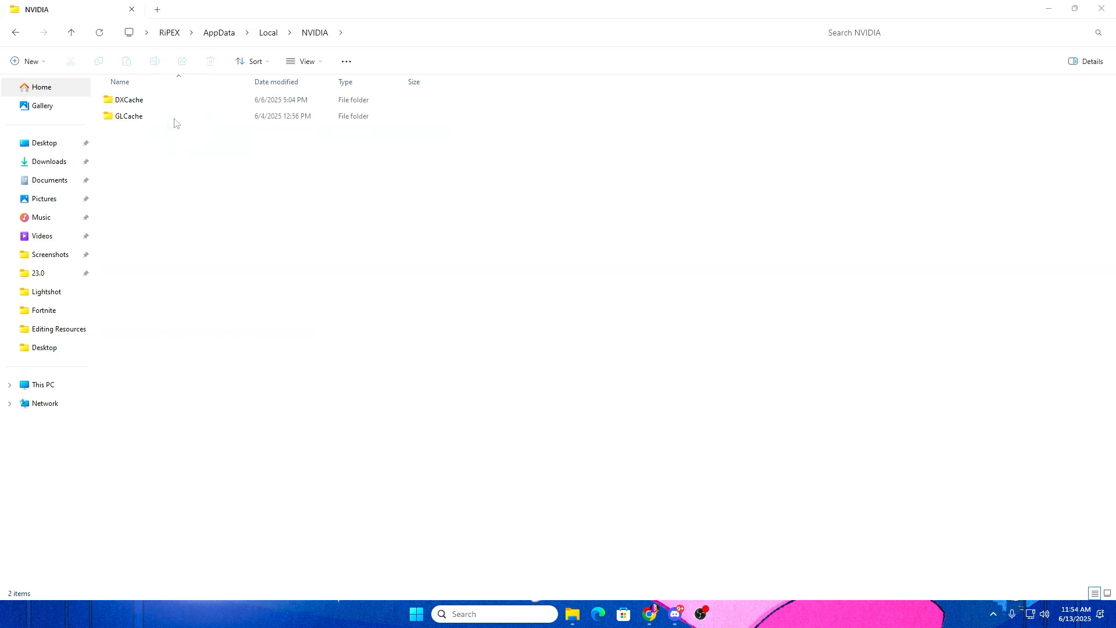
{"action": "mouse_move", "coordinate": [128, 113]}
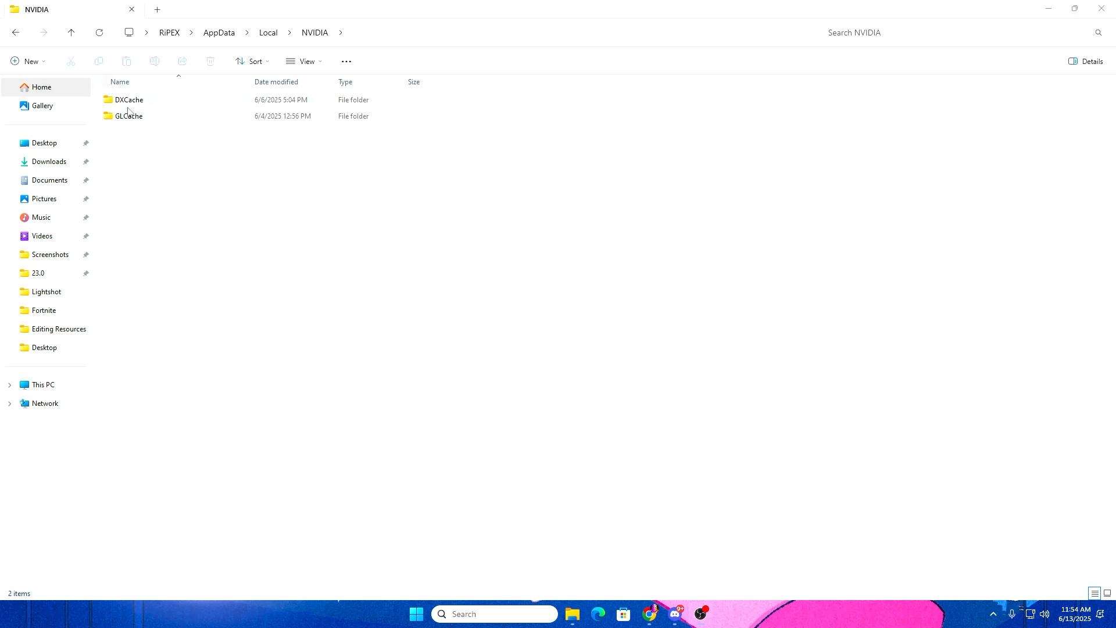
{"action": "mouse_move", "coordinate": [121, 159]}
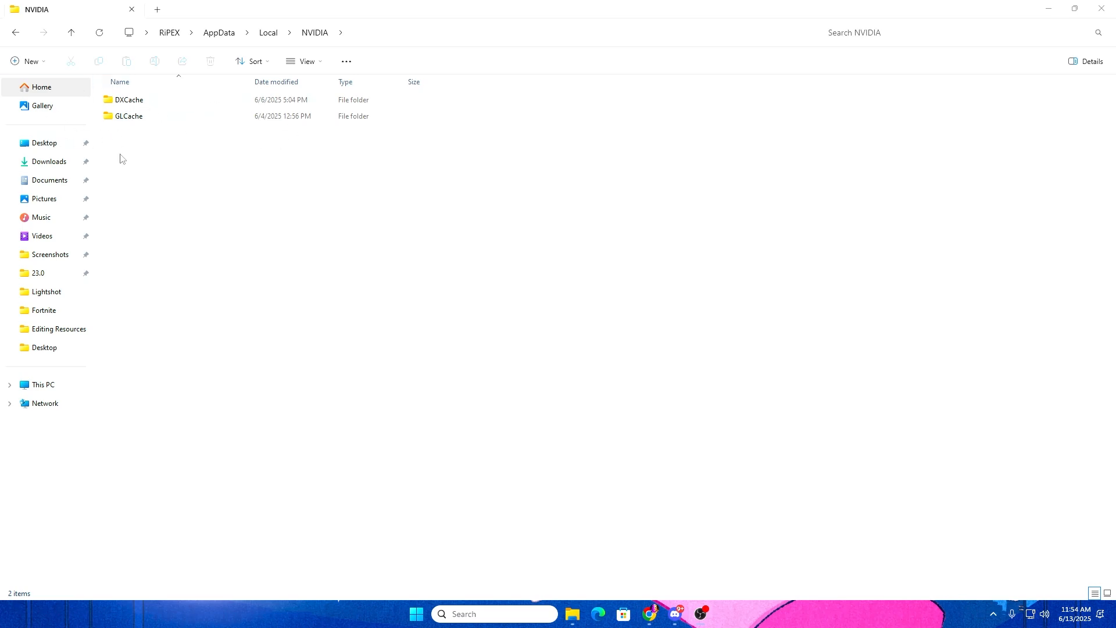
Delete all DXCache files, skipping every in-use file, and return to the NVIDIA folder
{"action": "double_click", "coordinate": [129, 100]}
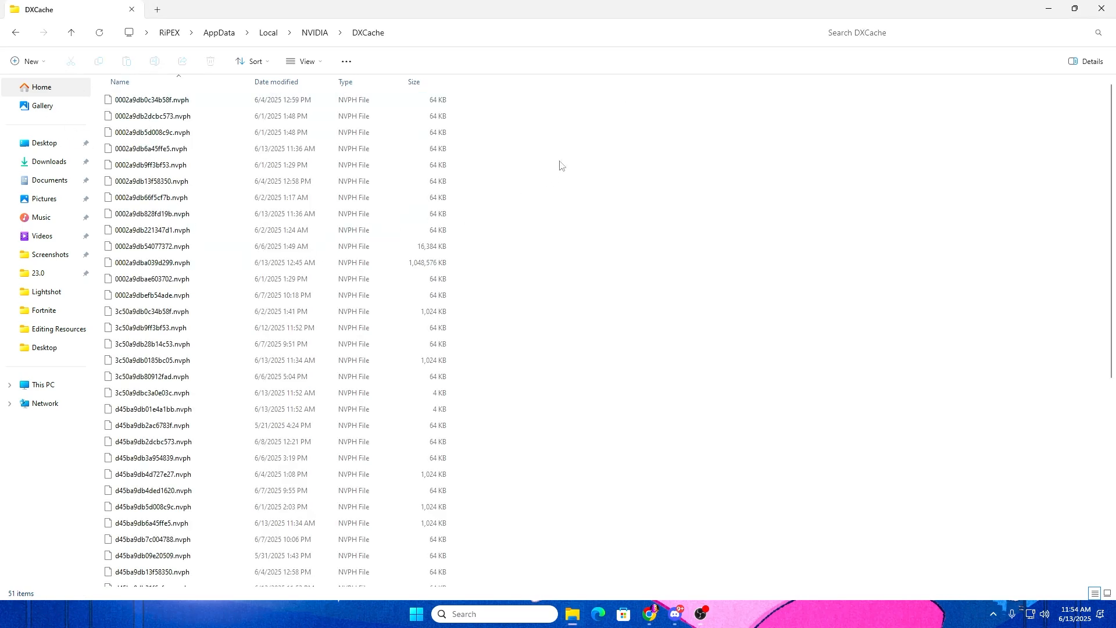
{"action": "scroll", "scroll_direction": "down", "scroll_amount": 3}
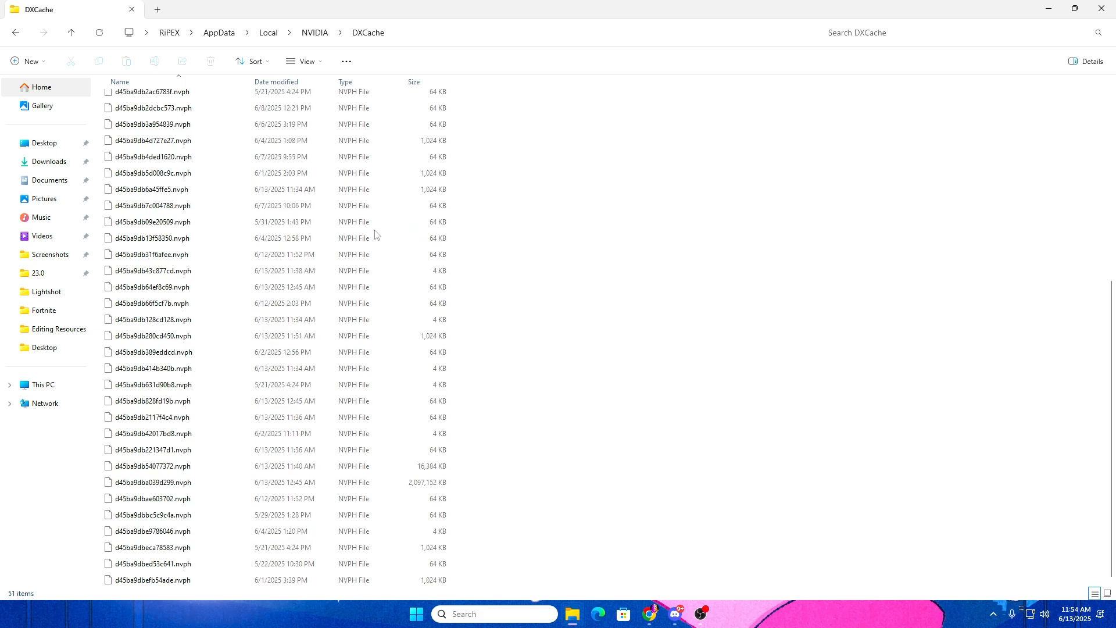
{"action": "key", "text": "ctrl+a"}
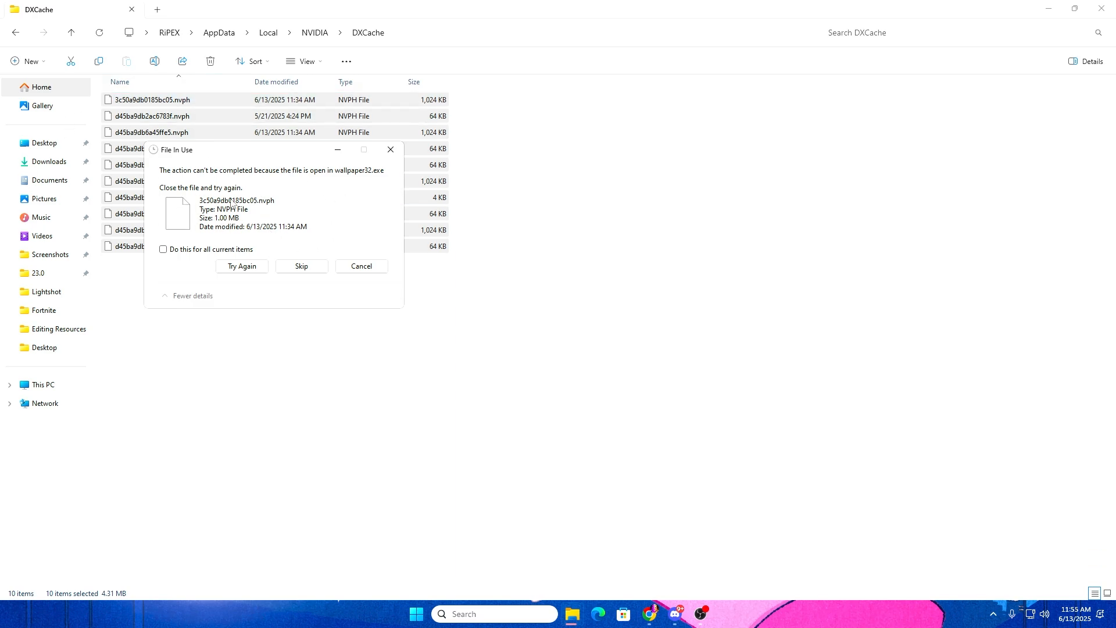
{"action": "left_click", "coordinate": [163, 249]}
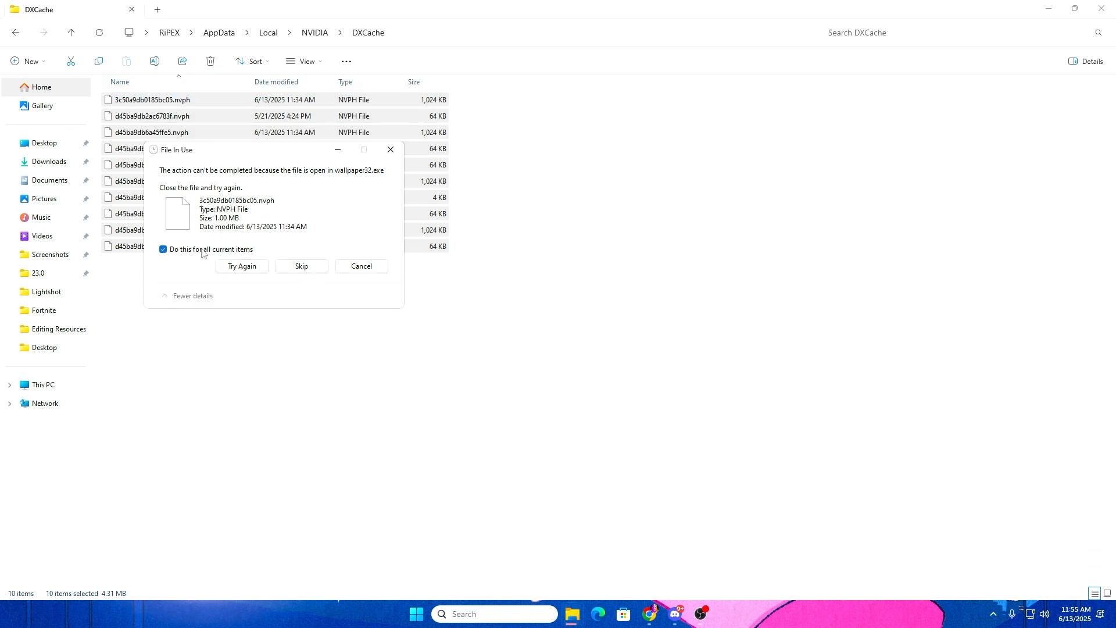
{"action": "left_click", "coordinate": [300, 266]}
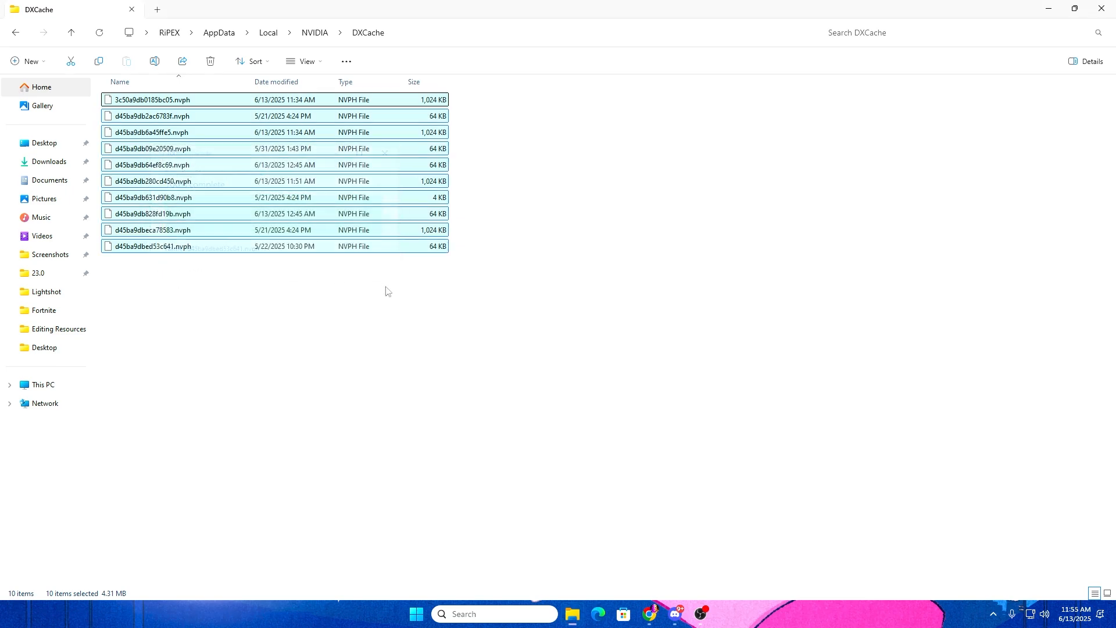
{"action": "left_click", "coordinate": [71, 33]}
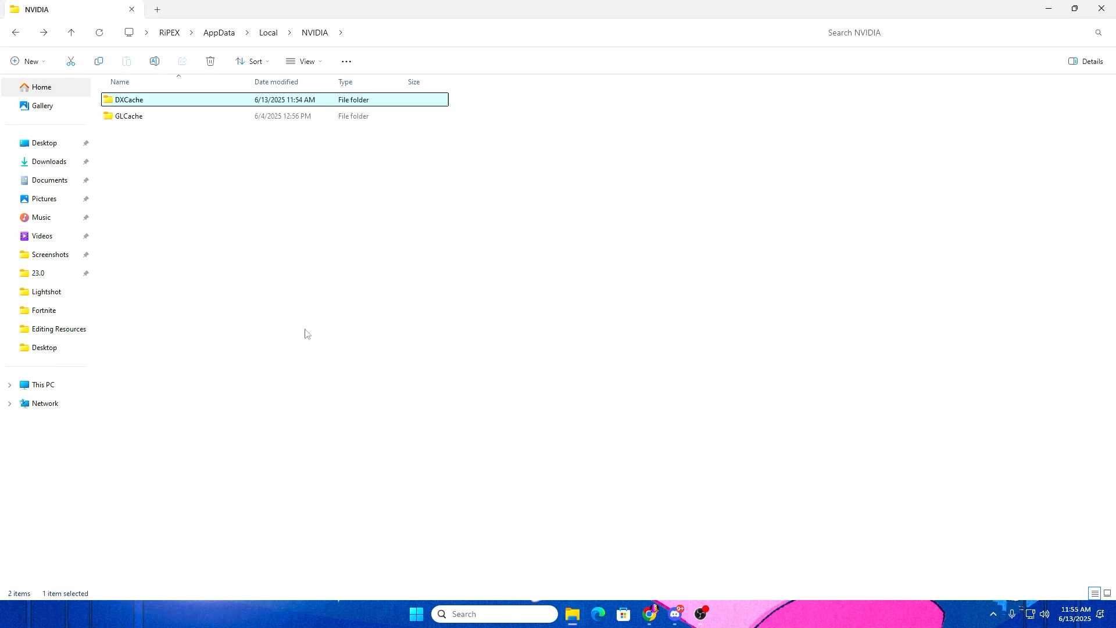
{"action": "mouse_move", "coordinate": [135, 125]}
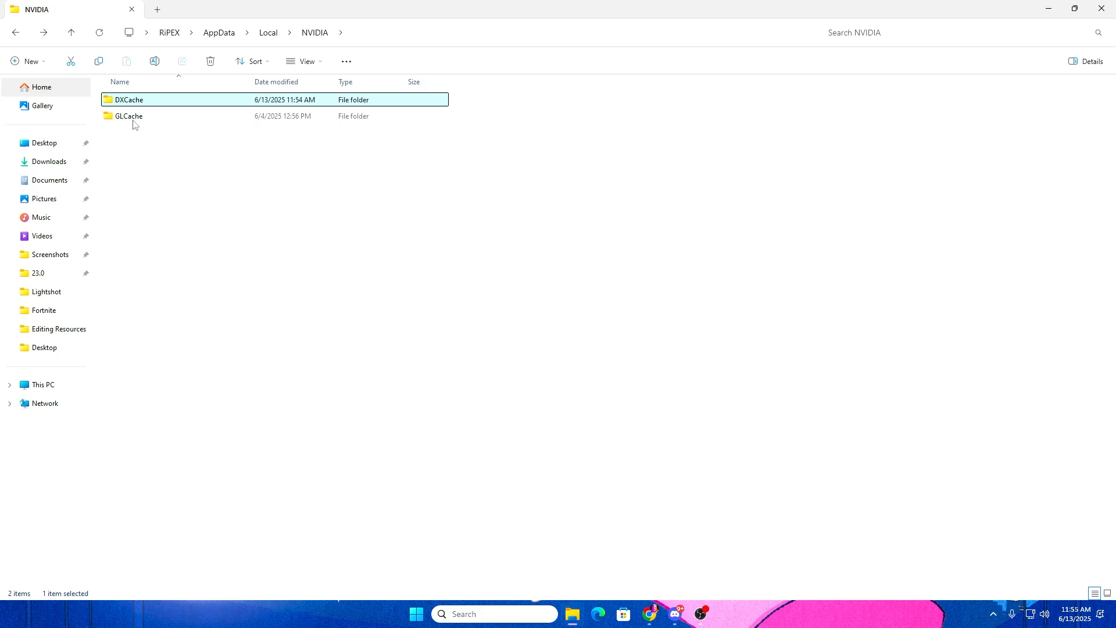
Delete the single long-named cache subfolder inside GLCache, leaving it empty
{"action": "double_click", "coordinate": [129, 116]}
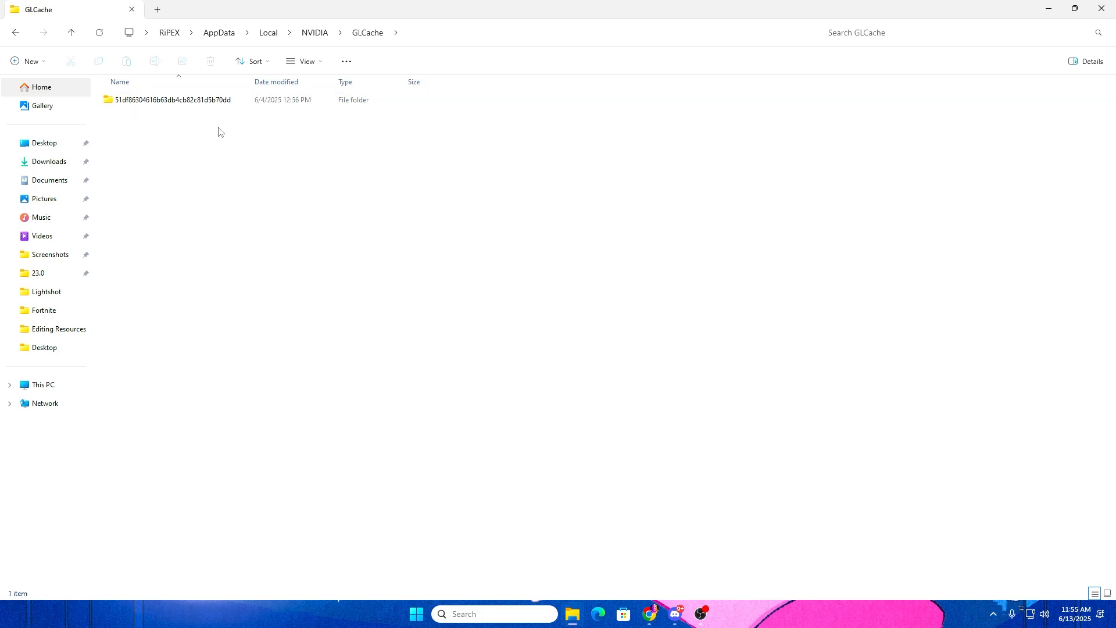
{"action": "left_click", "coordinate": [172, 100]}
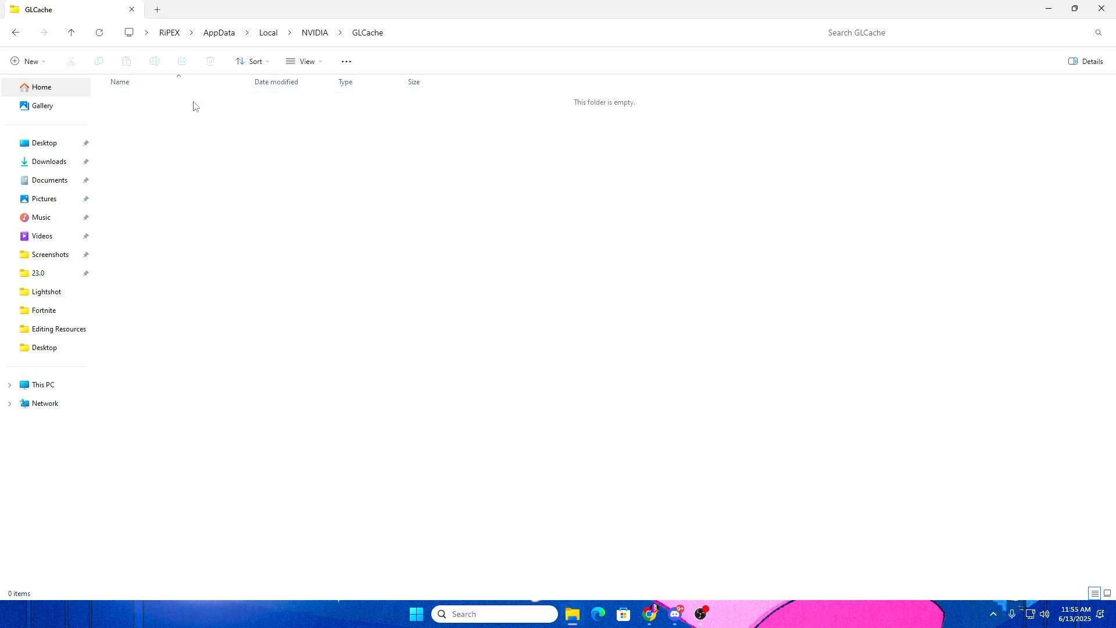
{"action": "mouse_move", "coordinate": [246, 109]}
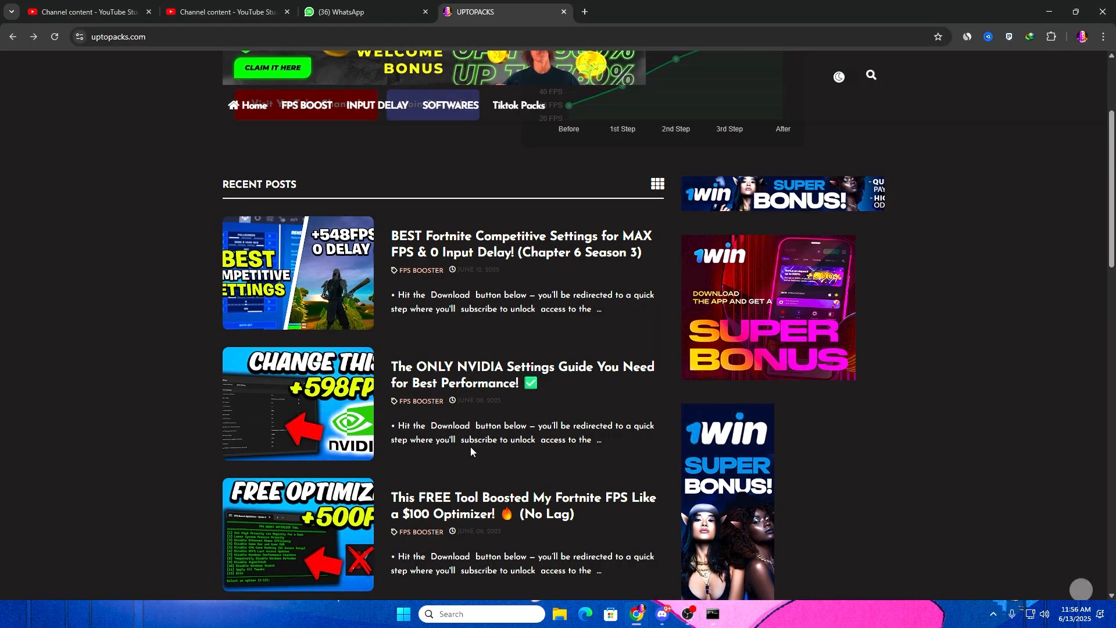
Scroll the uptopacks.com Recent Posts section showing the FPS boosting and optimizer posts
{"action": "scroll", "scroll_direction": "up", "scroll_amount": 3}
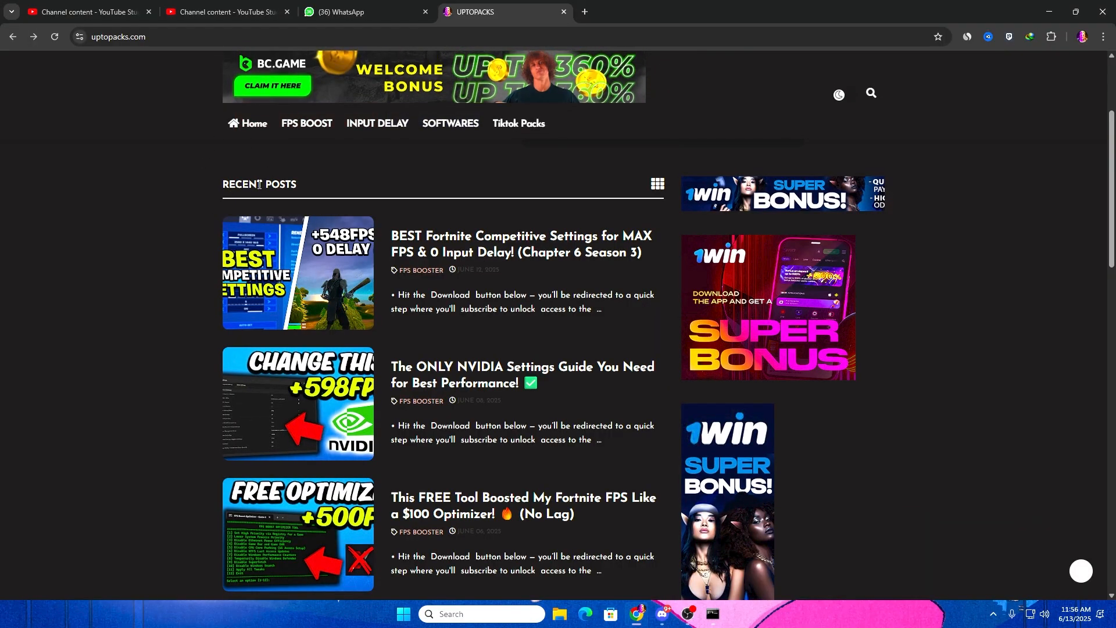
{"action": "mouse_move", "coordinate": [568, 211]}
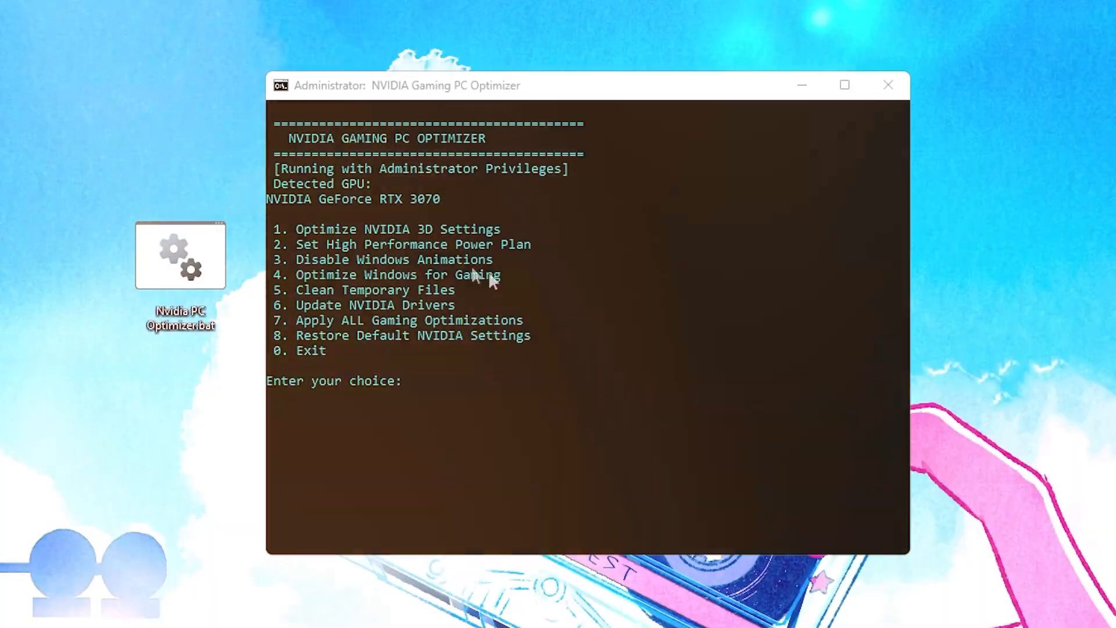
{"action": "mouse_move", "coordinate": [364, 328]}
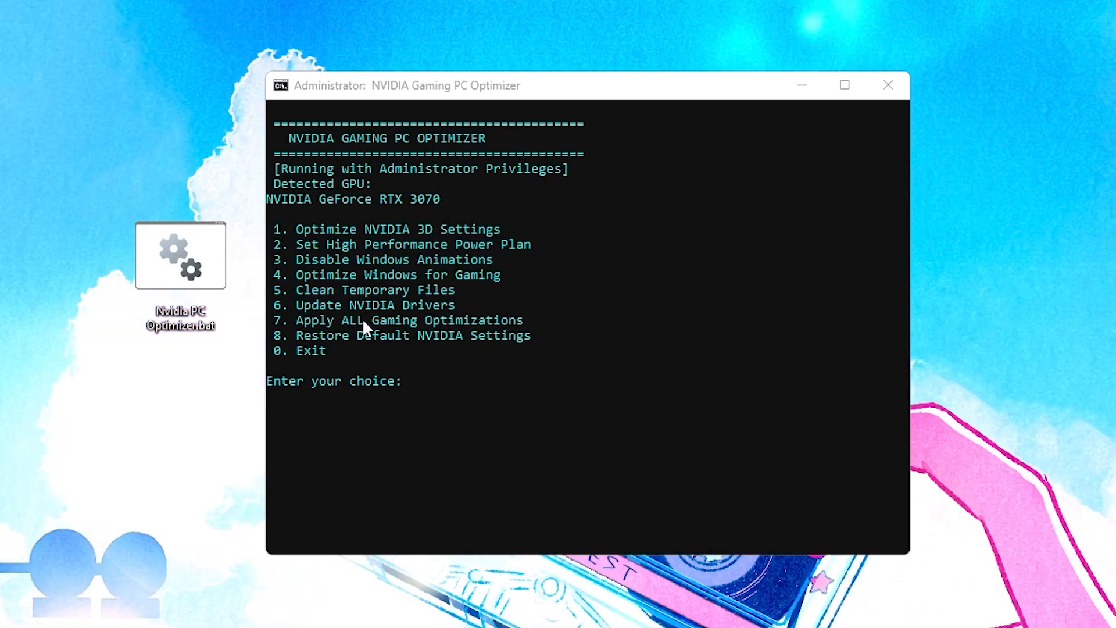
Run the optimizer script as administrator and choose options 1 (NVIDIA 3D settings) and 2 (power plan)
{"action": "right_click", "coordinate": [180, 255]}
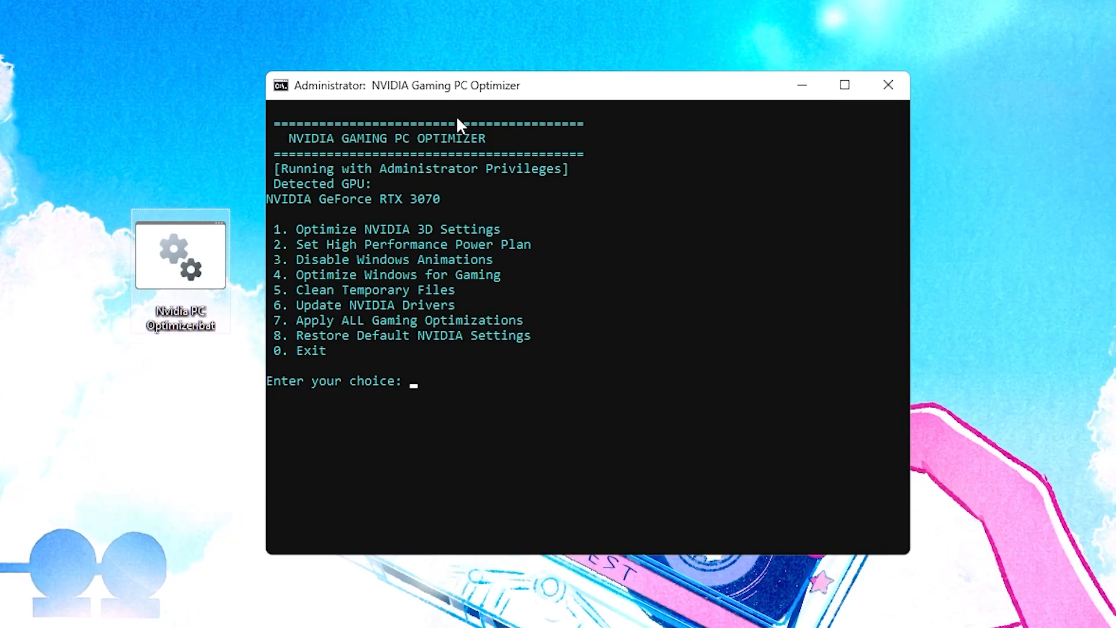
{"action": "type", "text": "1"}
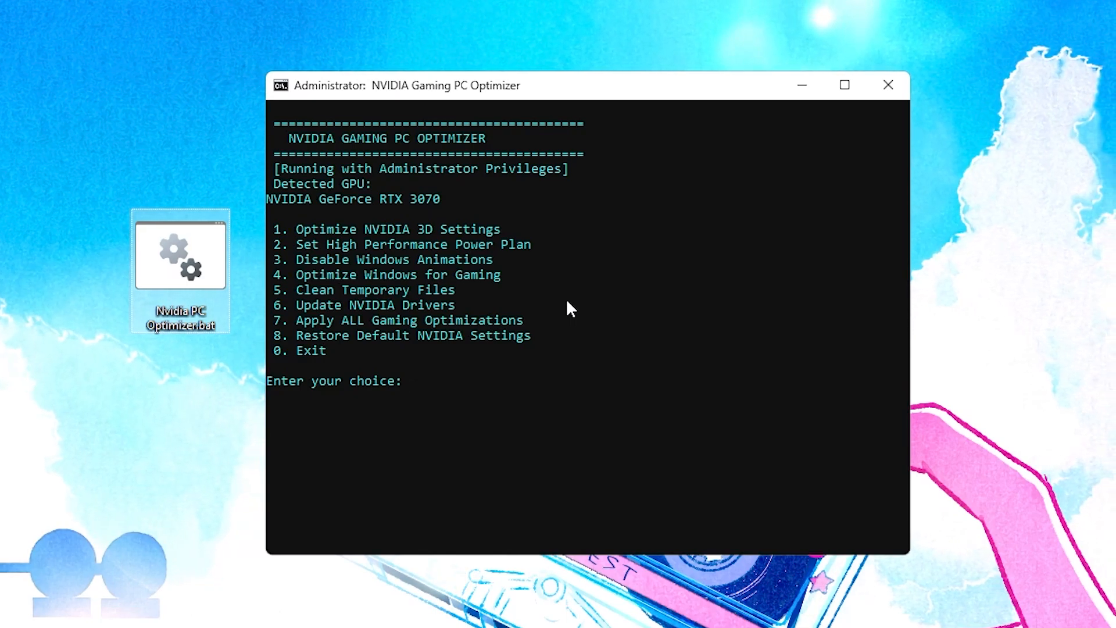
{"action": "type", "text": "2"}
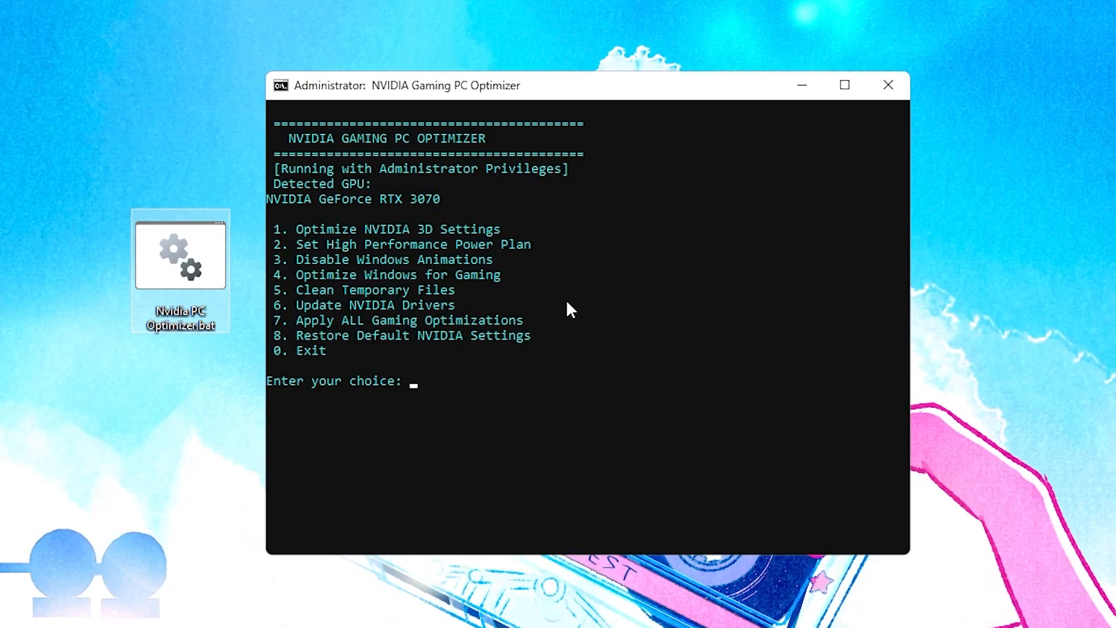
Choose option 3 to disable animations, continue, then run options 4 and 5
{"action": "type", "text": "3"}
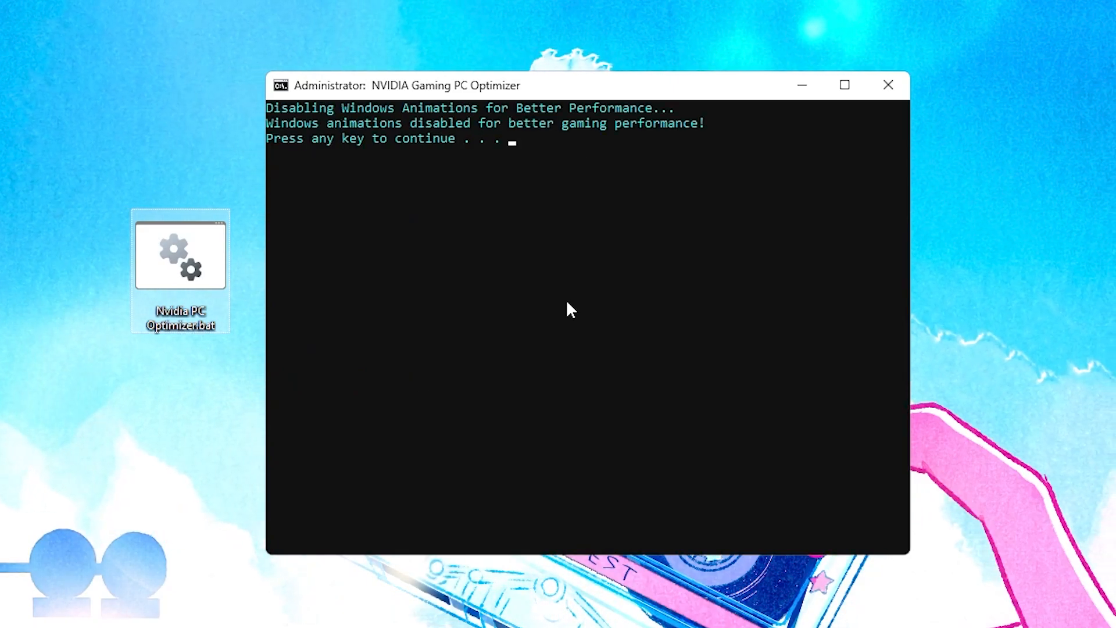
{"action": "mouse_move", "coordinate": [531, 176]}
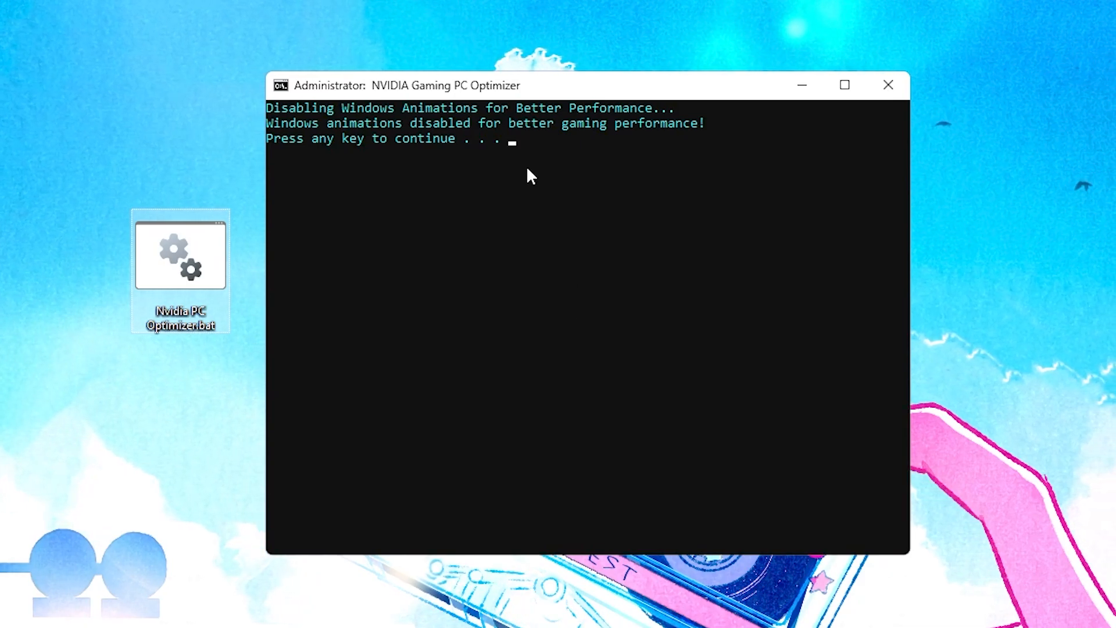
{"action": "left_click", "coordinate": [419, 175]}
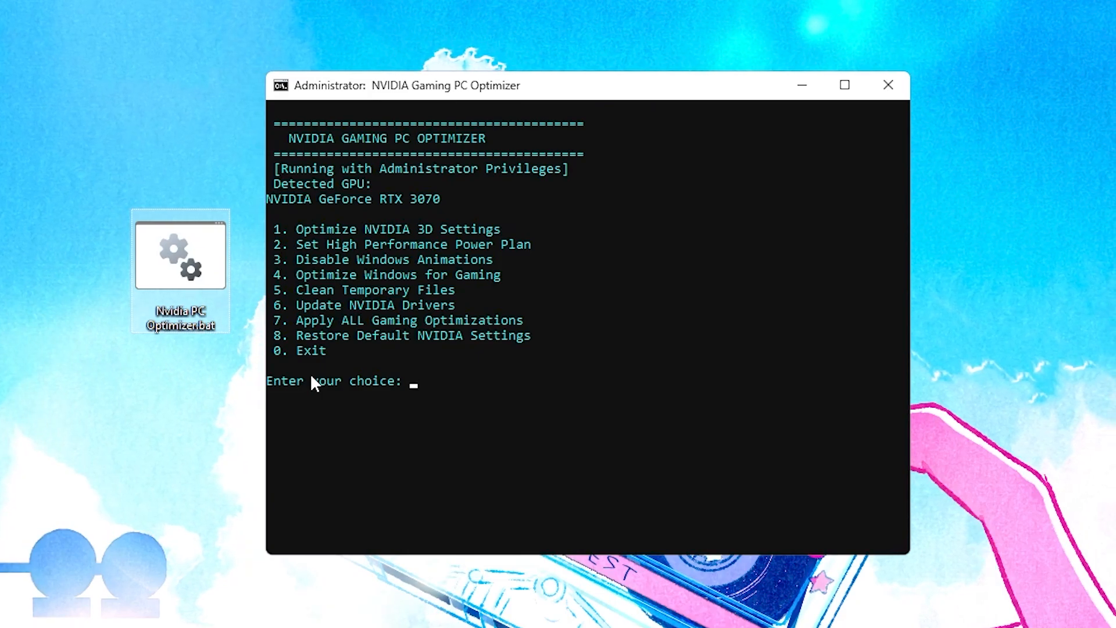
{"action": "mouse_move", "coordinate": [376, 295]}
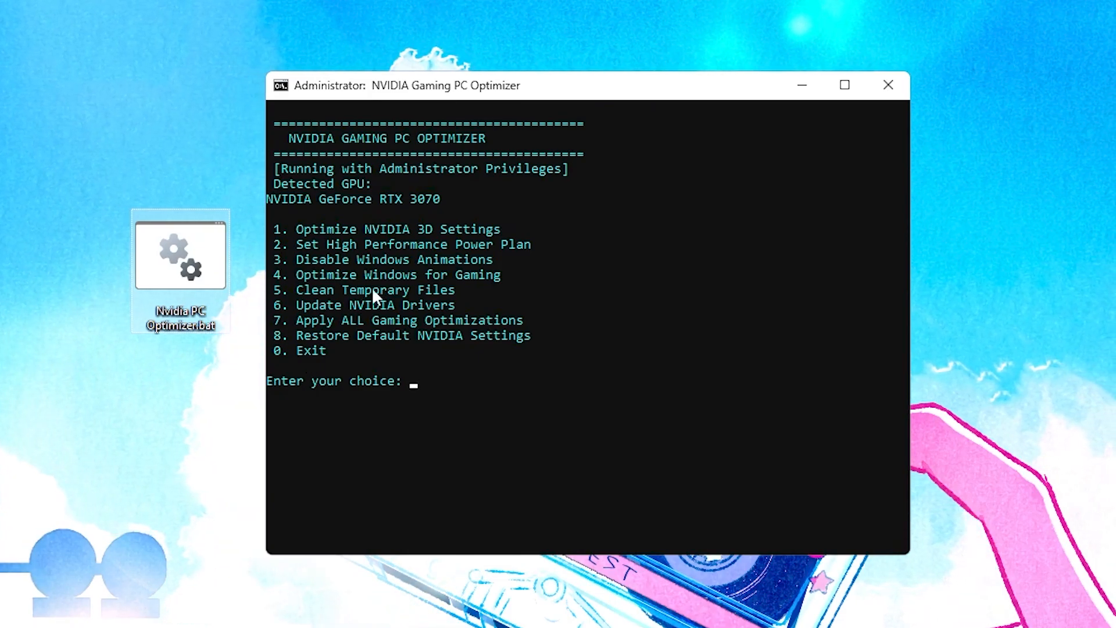
{"action": "type", "text": "4"}
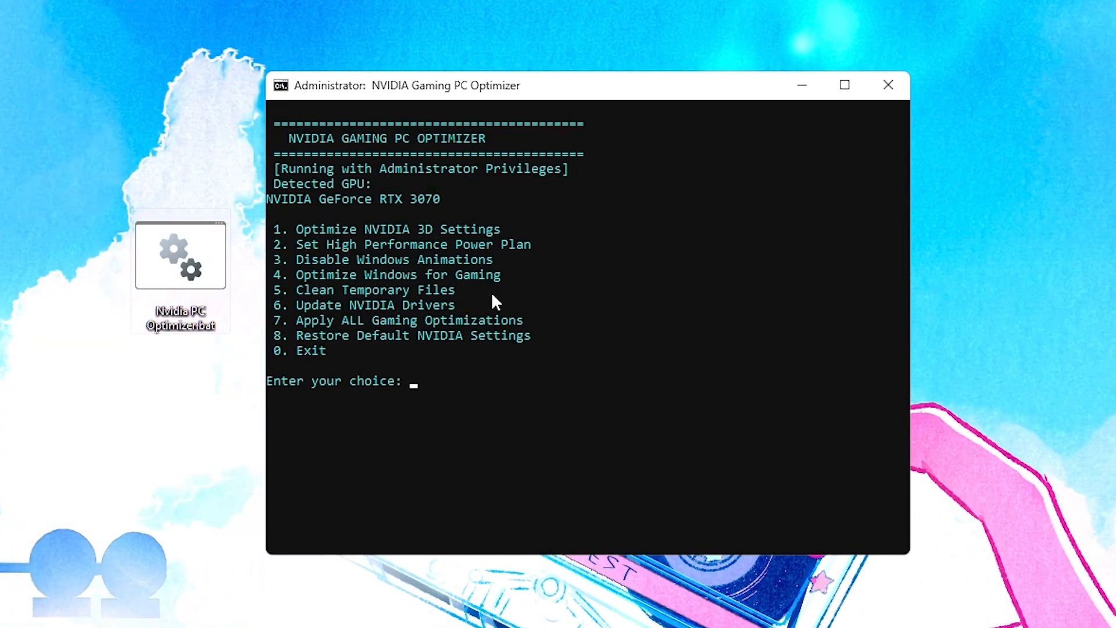
{"action": "type", "text": "5"}
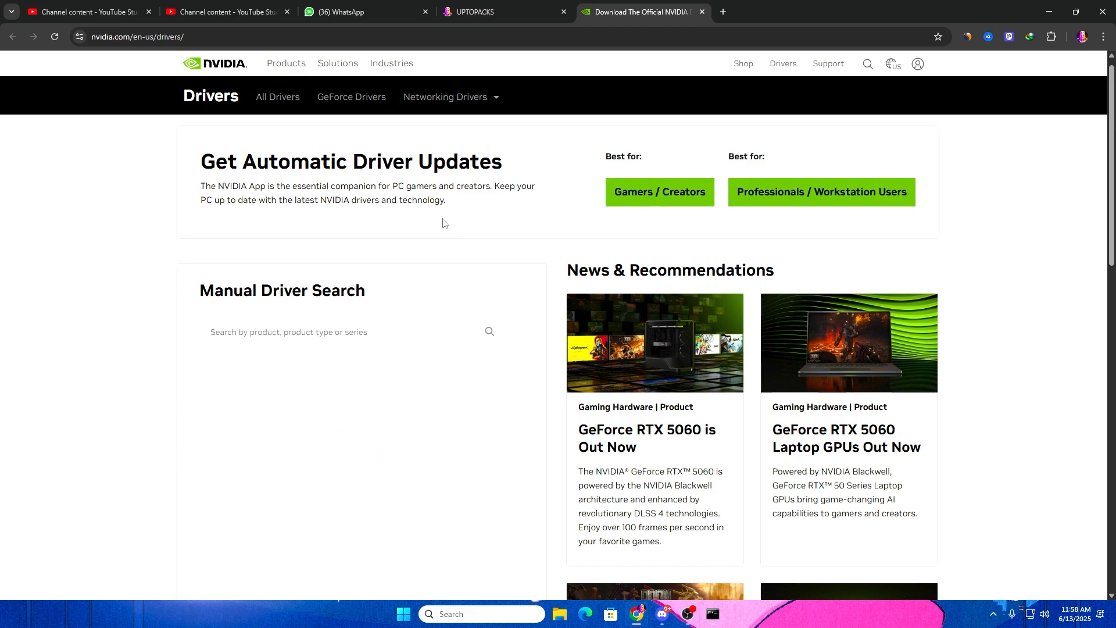
Scroll the NVIDIA drivers page down to the Manual Driver Search dropdowns
{"action": "scroll", "scroll_direction": "down", "scroll_amount": 3}
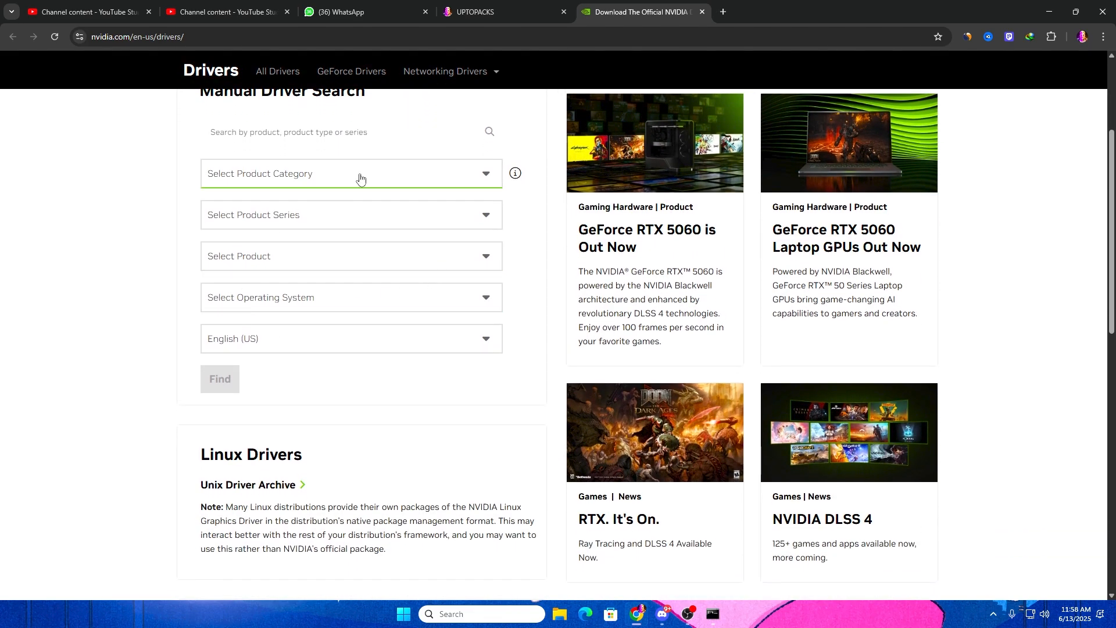
{"action": "mouse_move", "coordinate": [1048, 5]}
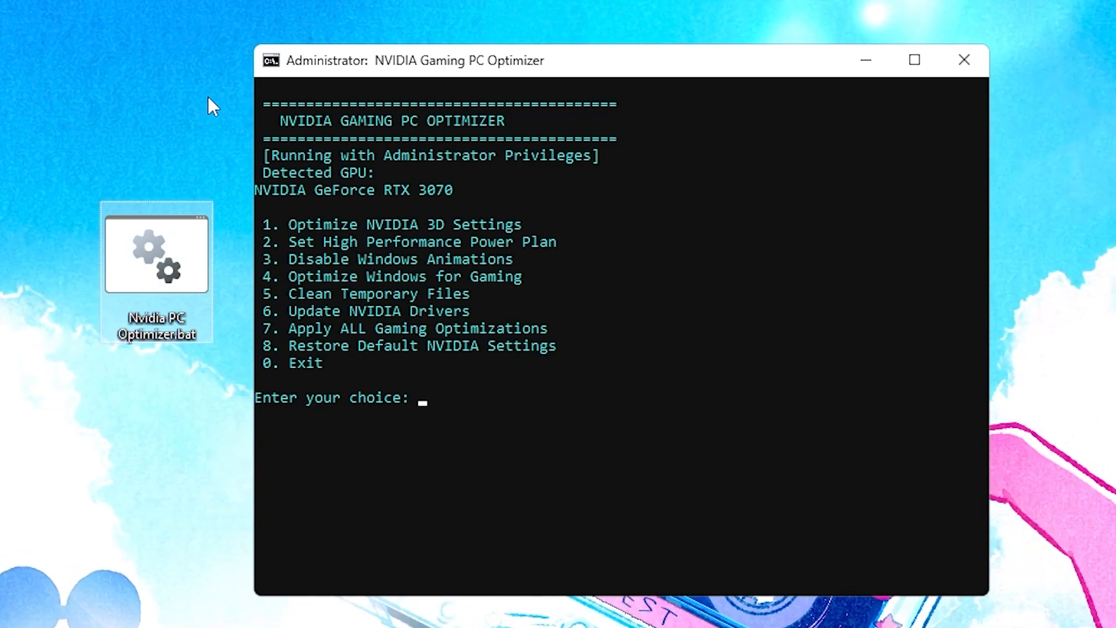
Enter option 7 in the optimizer menu to apply all gaming optimizations at once
{"action": "type", "text": "7"}
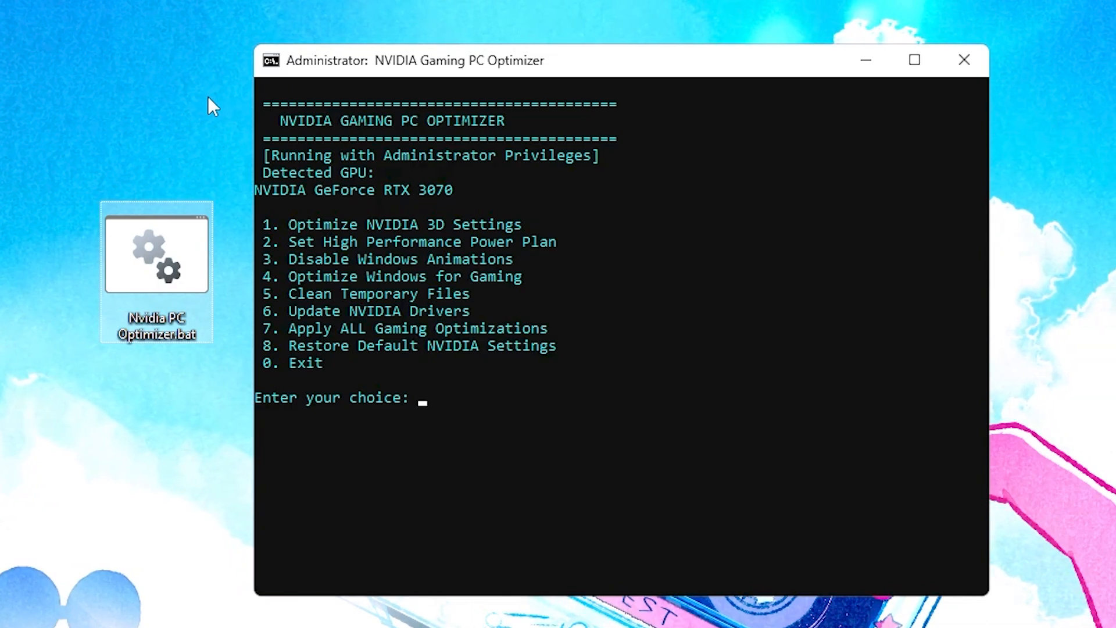
{"action": "mouse_move", "coordinate": [197, 98]}
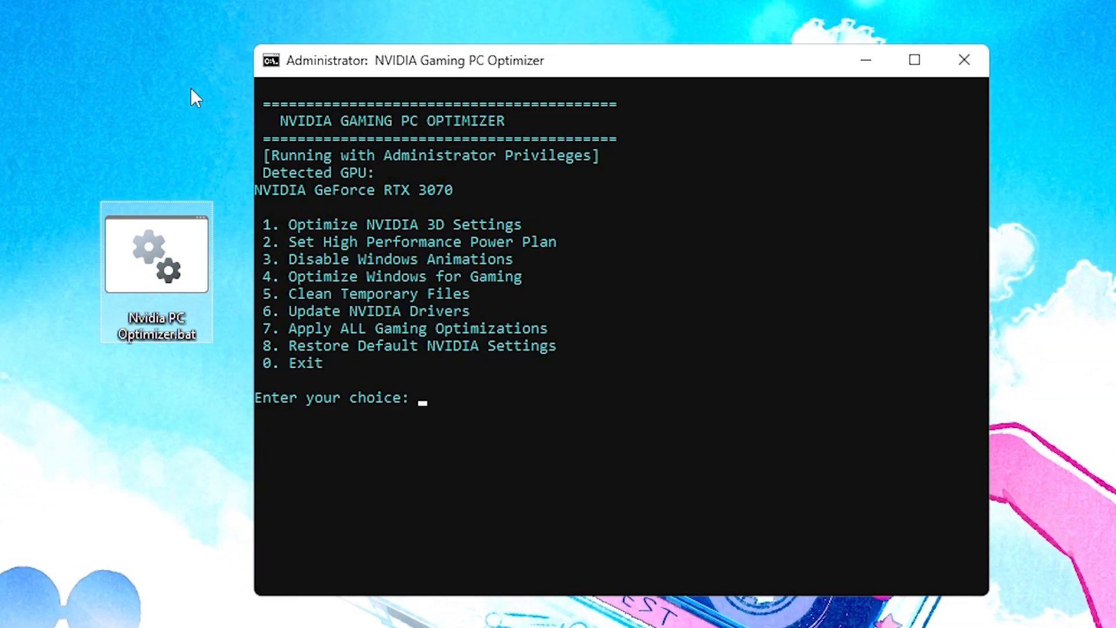